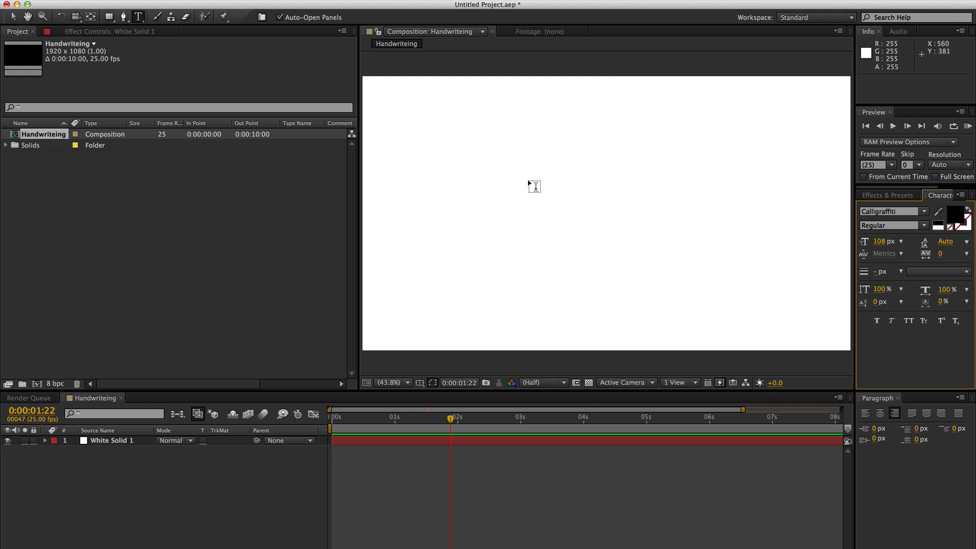
- Create the text layer 'This is the text' in Calligraffiti, centre it and view the composition at 100%
click(476, 137)
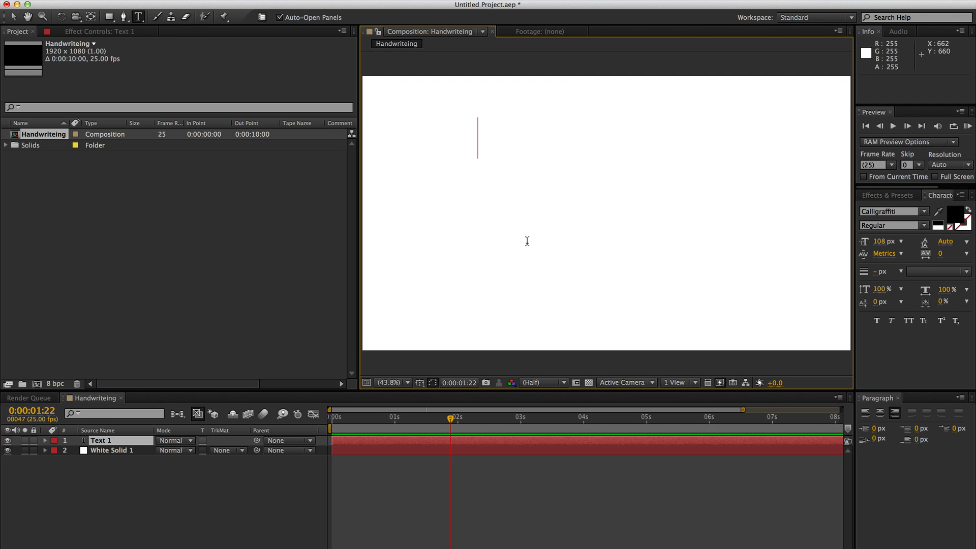
mouse_move(946, 44)
text(This is the text)
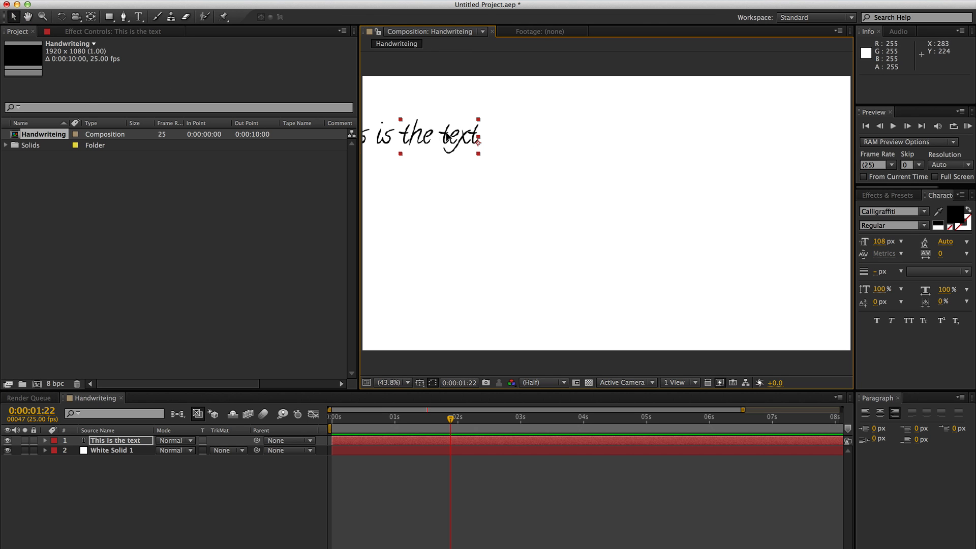
drag(429, 137, 586, 179)
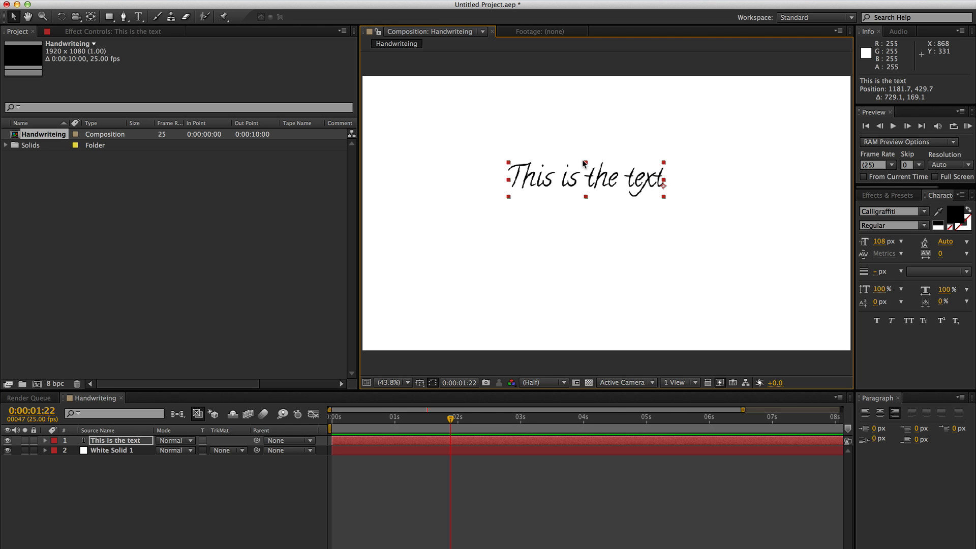
click(390, 382)
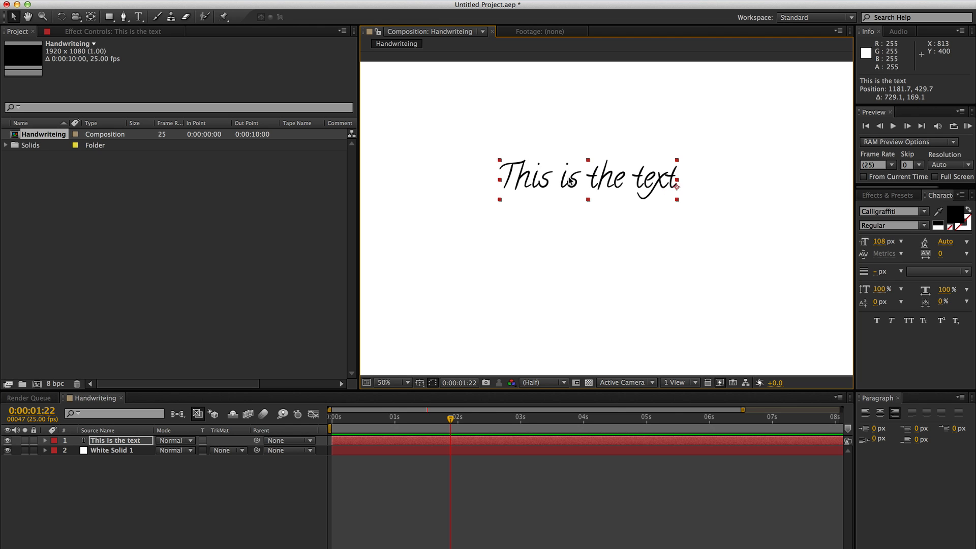
click(386, 382)
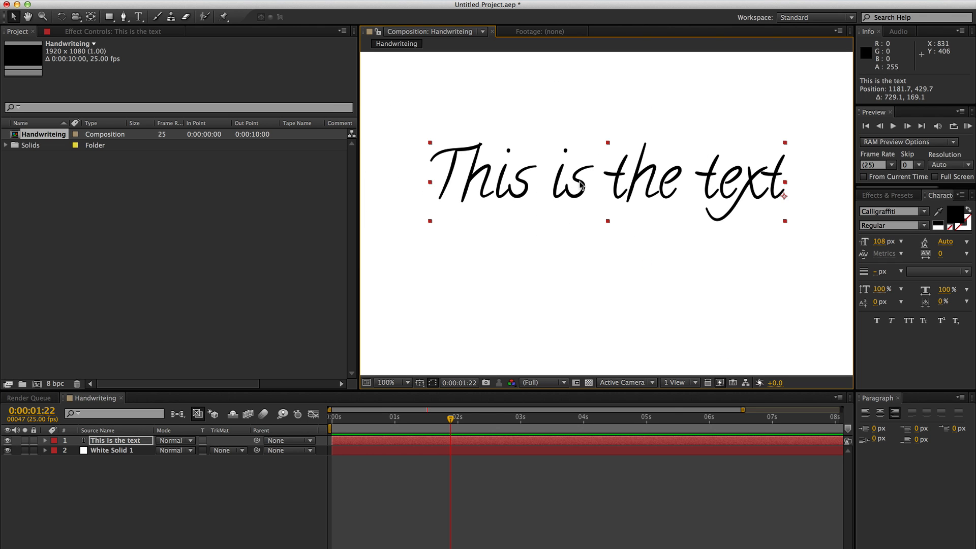
click(124, 463)
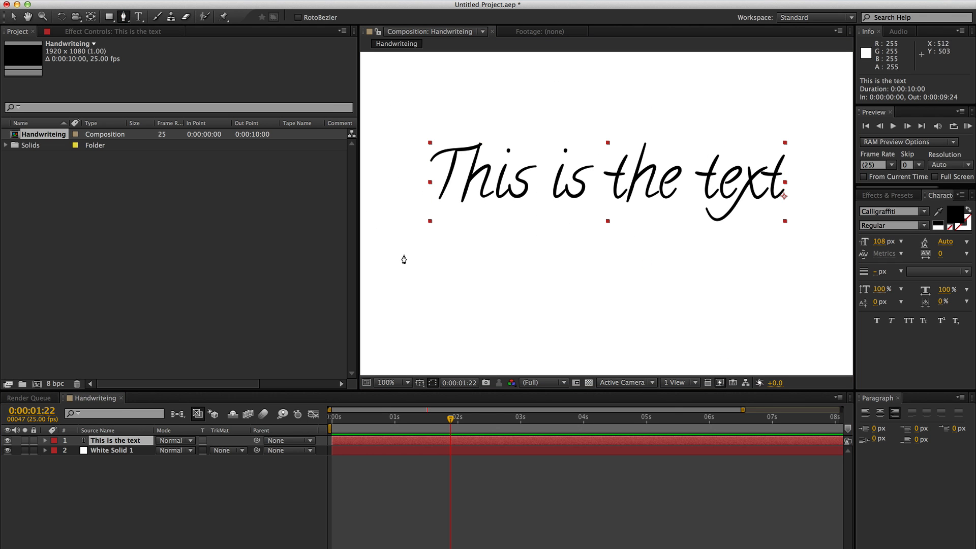
mouse_move(426, 148)
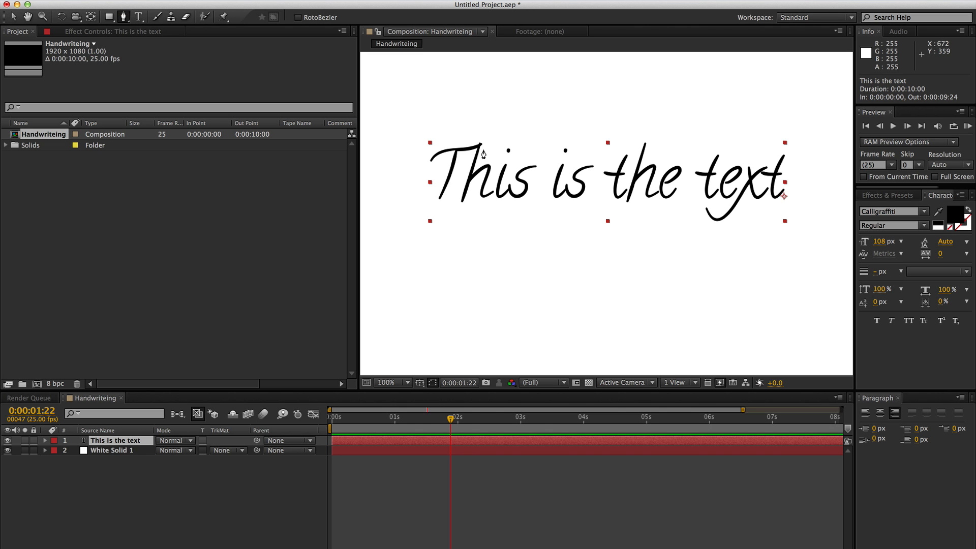
mouse_move(427, 165)
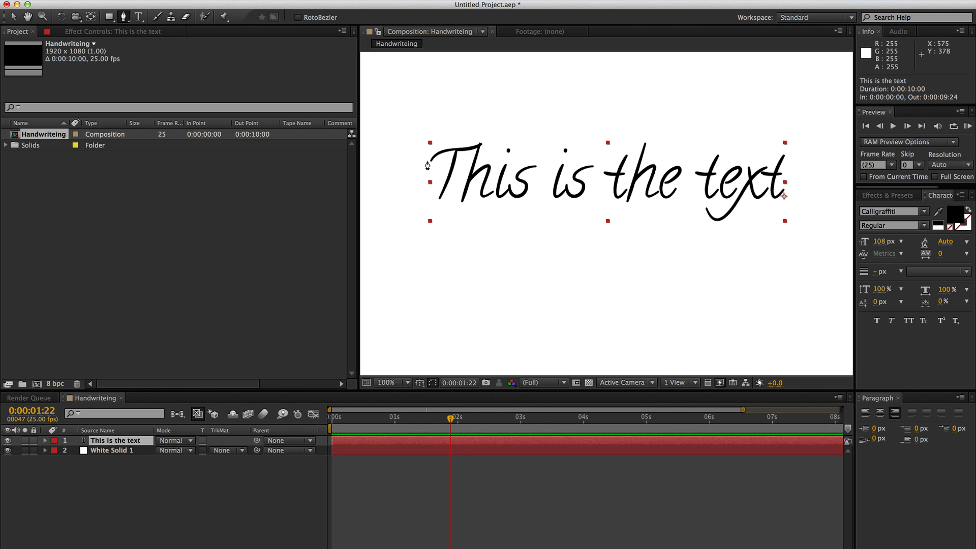
- Place the first Mask 1 point at the start of the T's crossbar
click(385, 382)
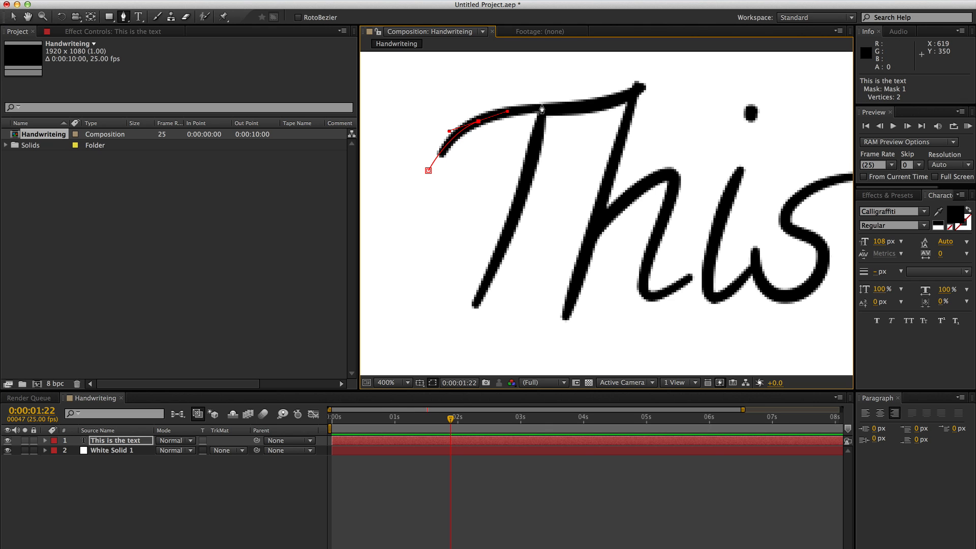
- Add mask vertices along T, h, i and s, then search 'stroke' in Effects & Presets
click(623, 91)
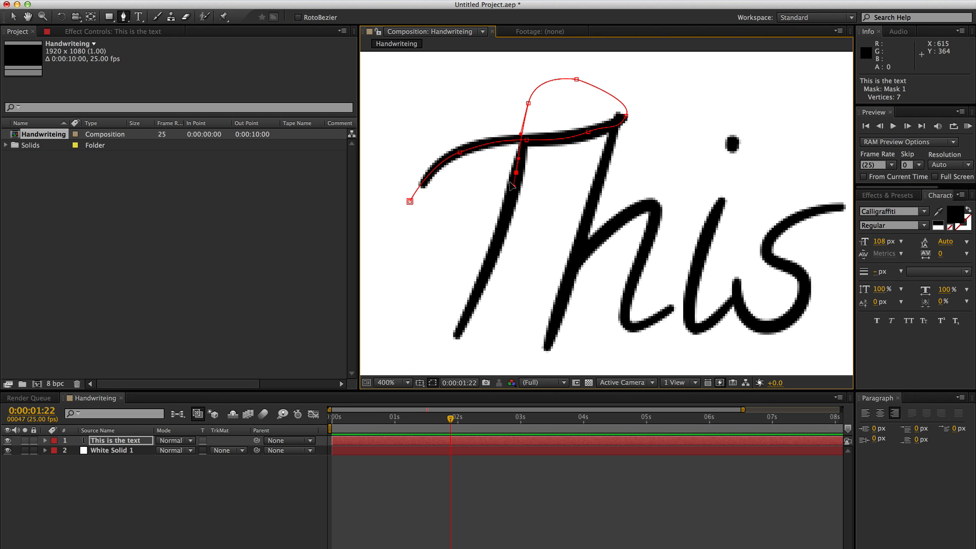
click(452, 333)
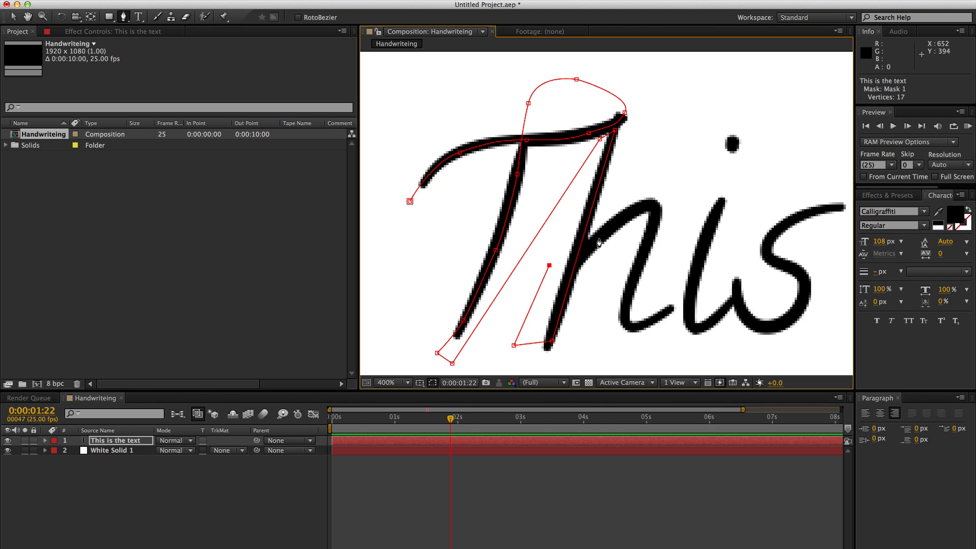
click(652, 222)
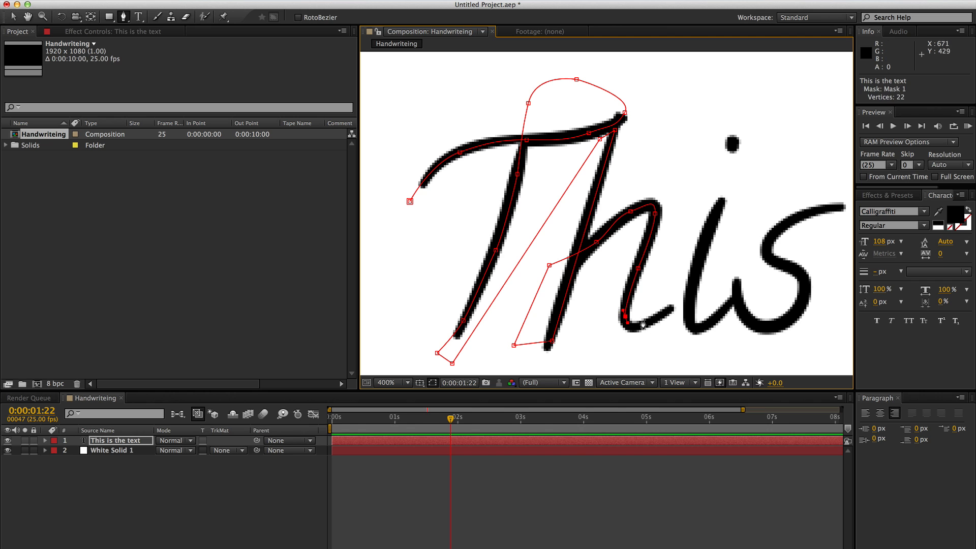
click(685, 215)
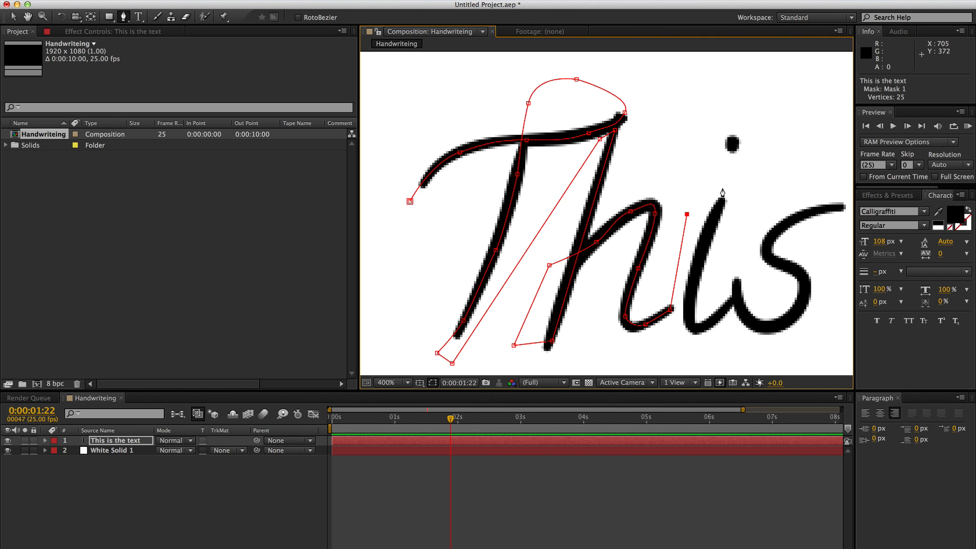
click(727, 195)
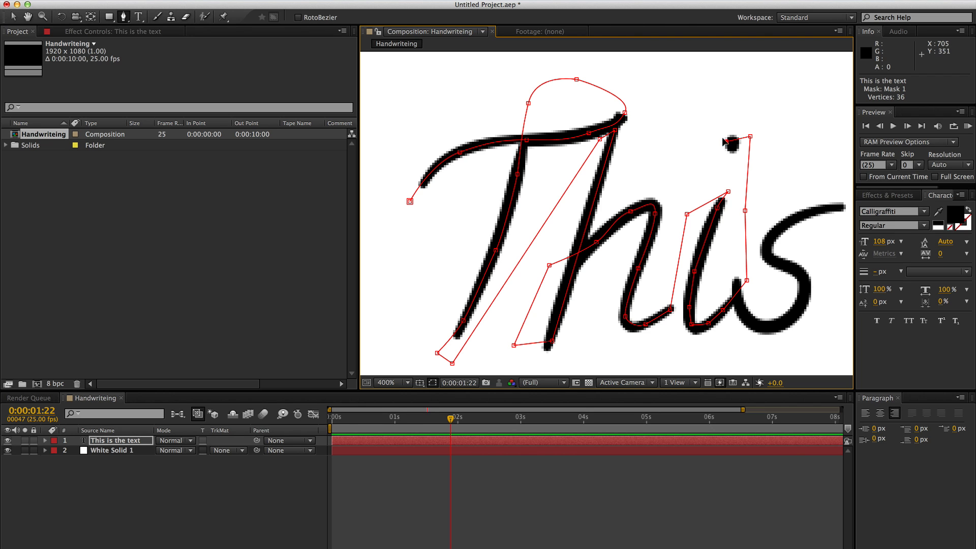
click(731, 132)
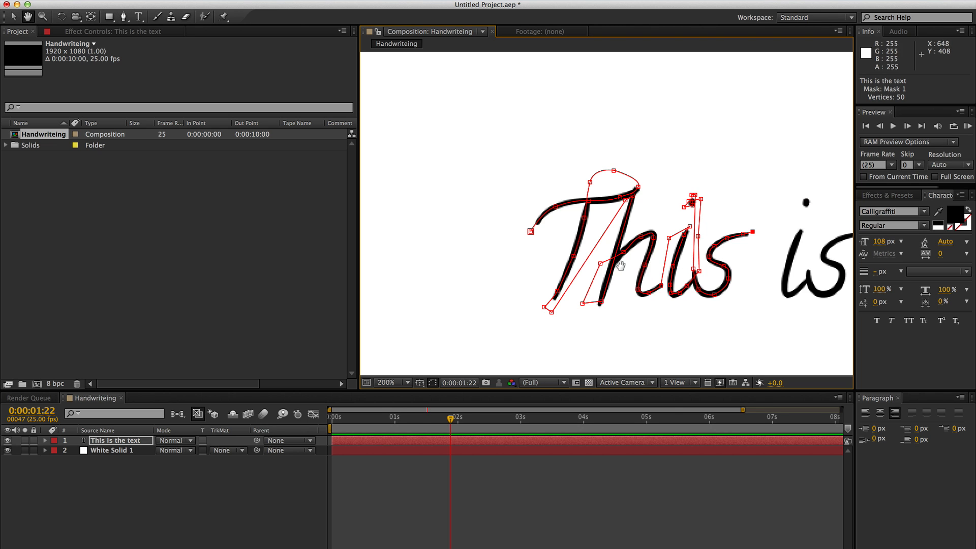
text(stroke)
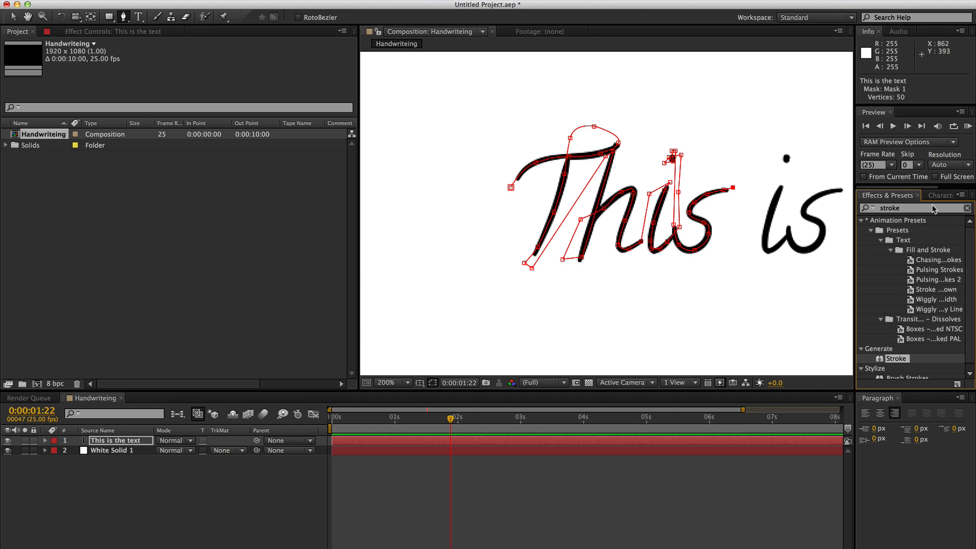
- Find Generate > Stroke and apply it to the 'This is the text' layer
click(966, 207)
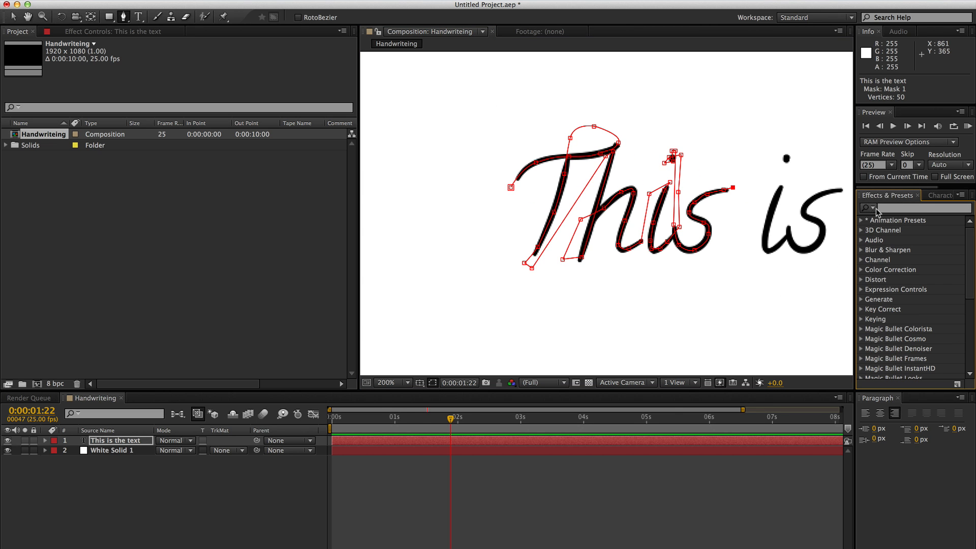
text(stroke)
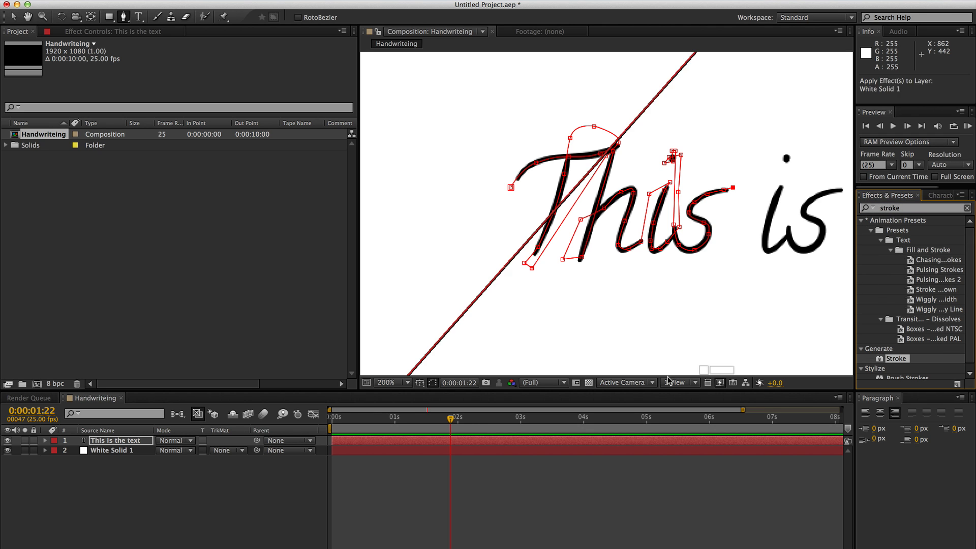
click(115, 31)
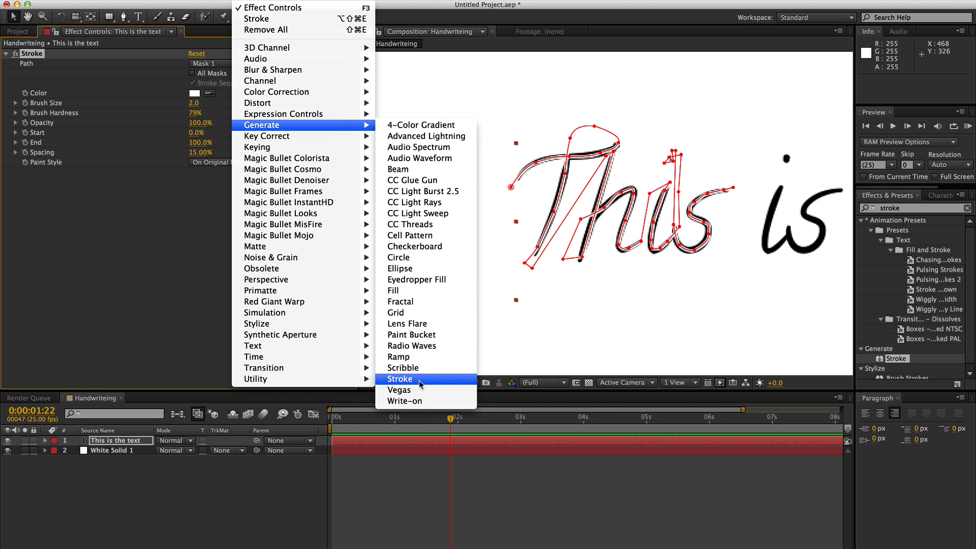
click(399, 378)
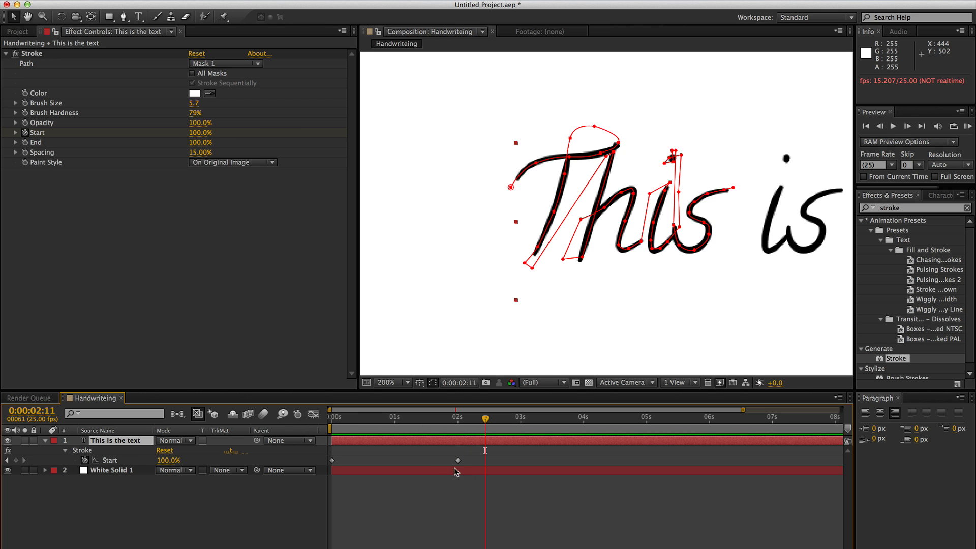
- Select the Start keyframe near two seconds to move it earlier, around one second
click(390, 460)
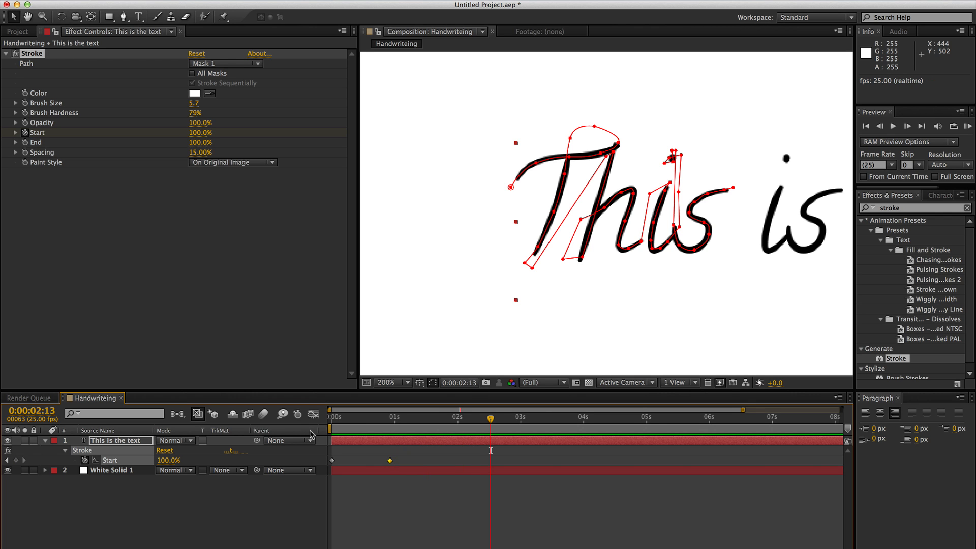
mouse_move(601, 250)
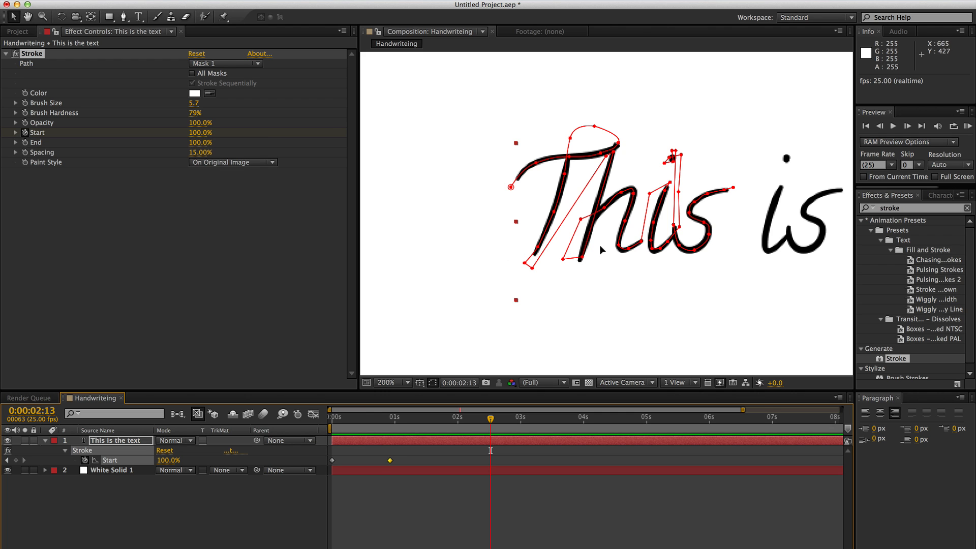